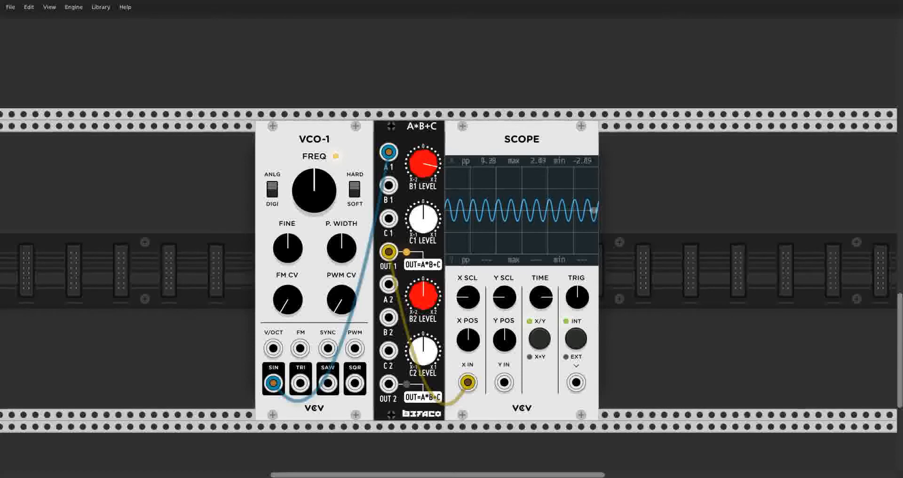
Step: Sweep the A*B+C C1 LEVEL knob up and down, moving the sine higher and lower on the Scope
{"action": "left_click_drag", "start_coordinate": [423, 218], "coordinate": [420, 227]}
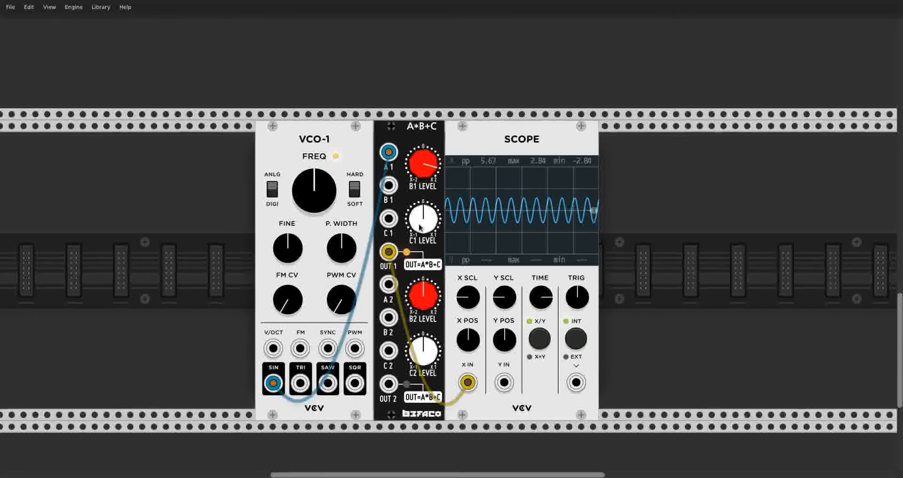
{"action": "left_click_drag", "start_coordinate": [422, 220], "coordinate": [418, 224]}
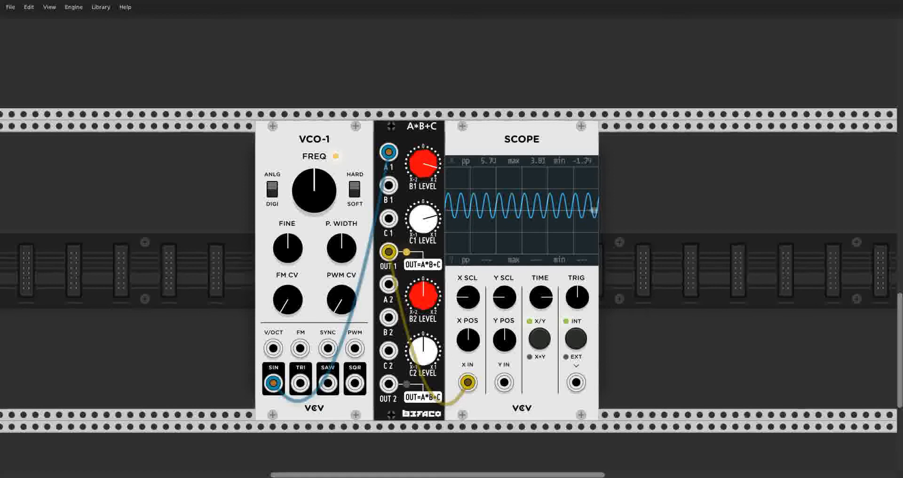
{"action": "left_click_drag", "start_coordinate": [422, 222], "coordinate": [421, 216]}
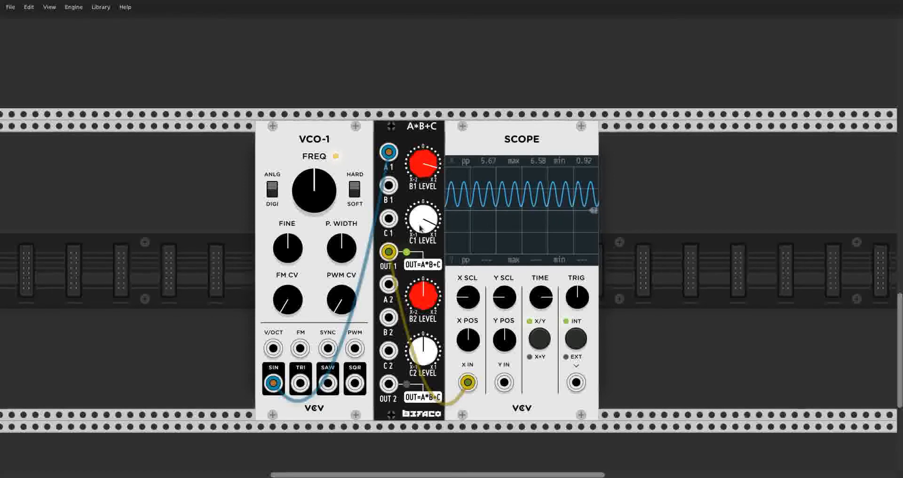
{"action": "left_click_drag", "start_coordinate": [424, 218], "coordinate": [426, 207]}
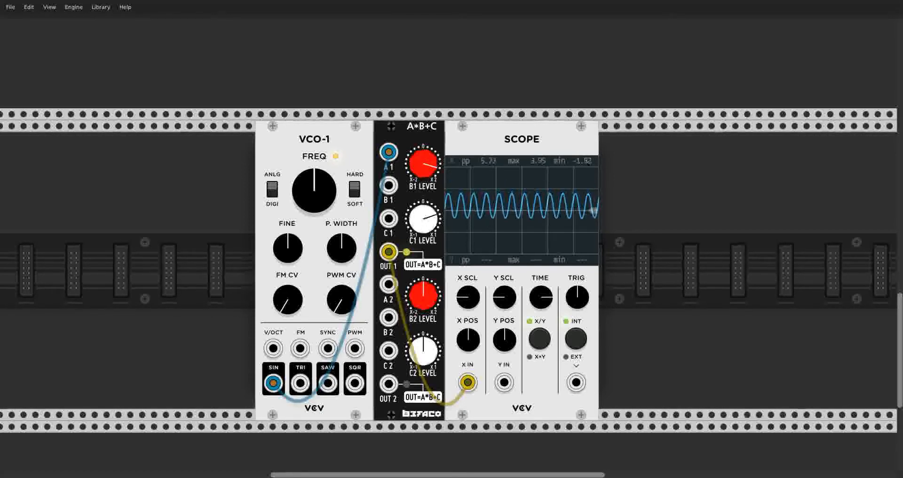
{"action": "left_click_drag", "start_coordinate": [423, 218], "coordinate": [408, 222]}
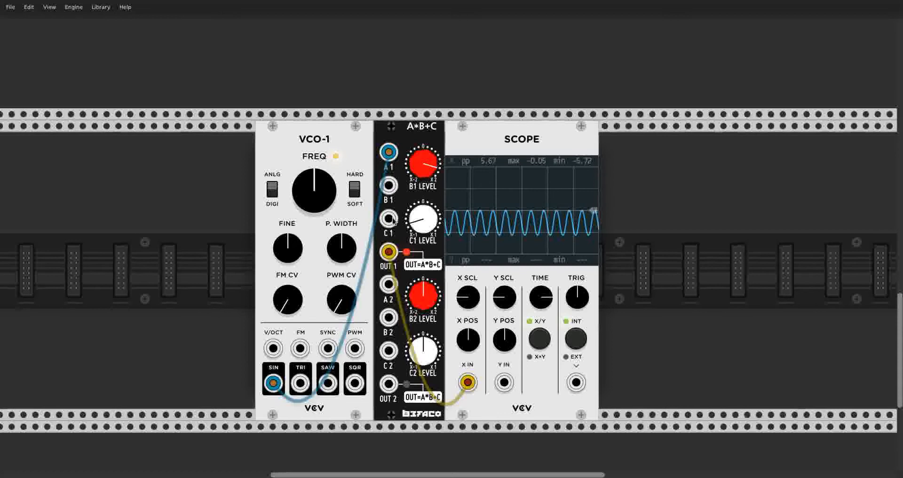
{"action": "left_click_drag", "start_coordinate": [422, 167], "coordinate": [417, 169]}
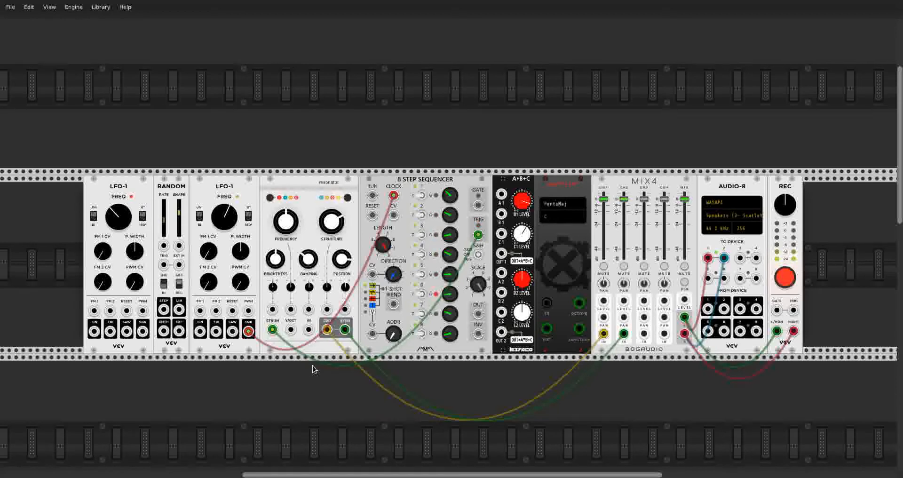
{"action": "mouse_move", "coordinate": [357, 242]}
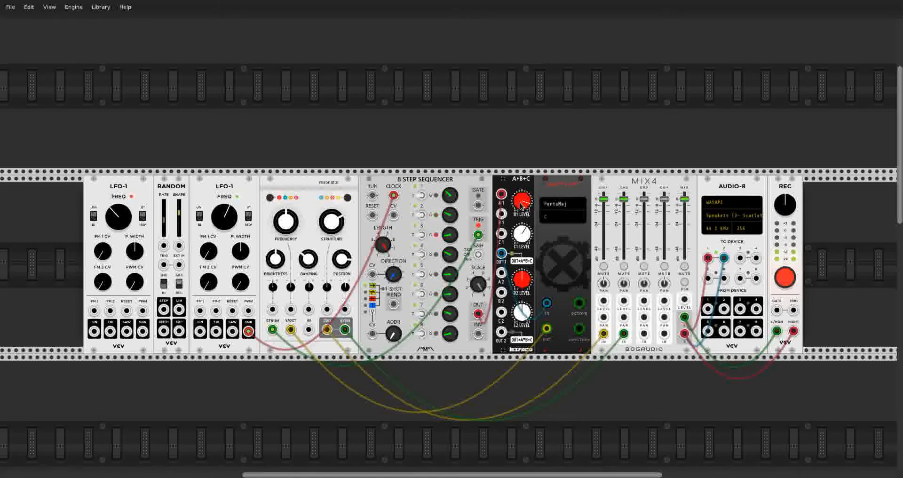
Step: Click on the rack while patching the sequencer through A*B+C toward the quantizer
{"action": "left_click", "coordinate": [521, 203]}
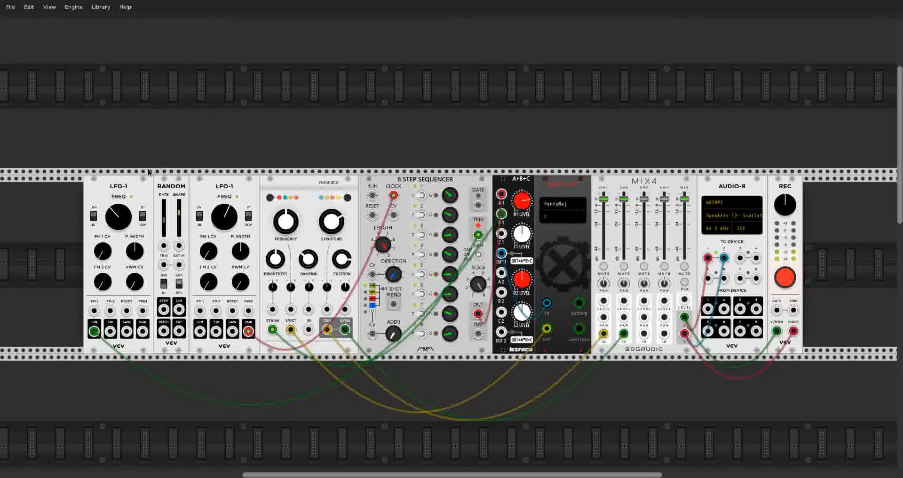
{"action": "mouse_move", "coordinate": [145, 358]}
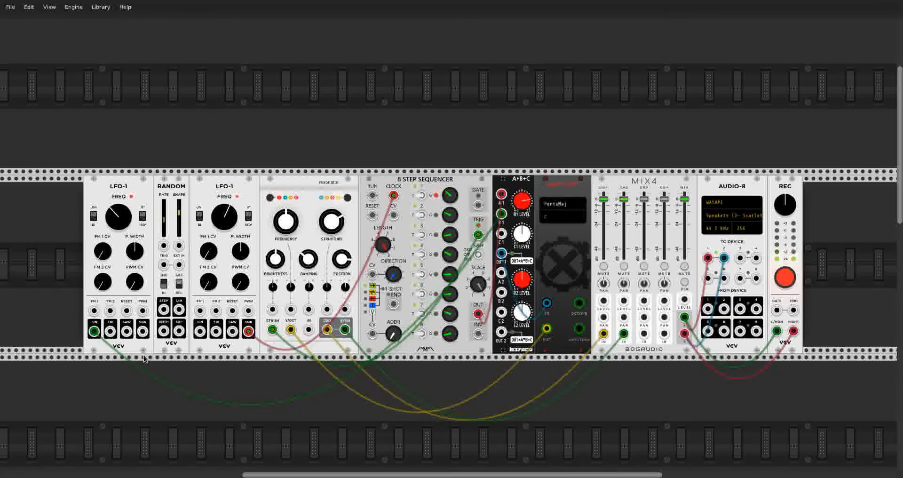